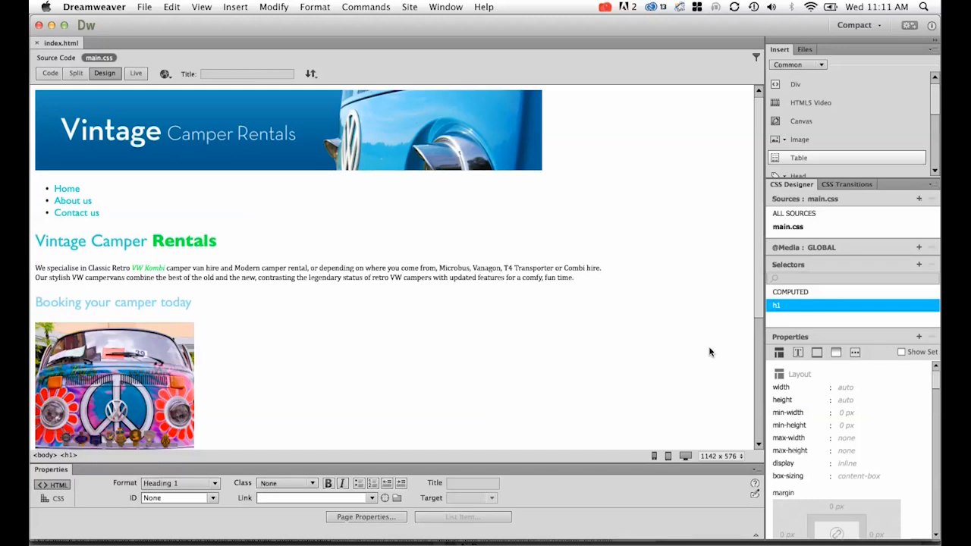
mouse_move(356, 143)
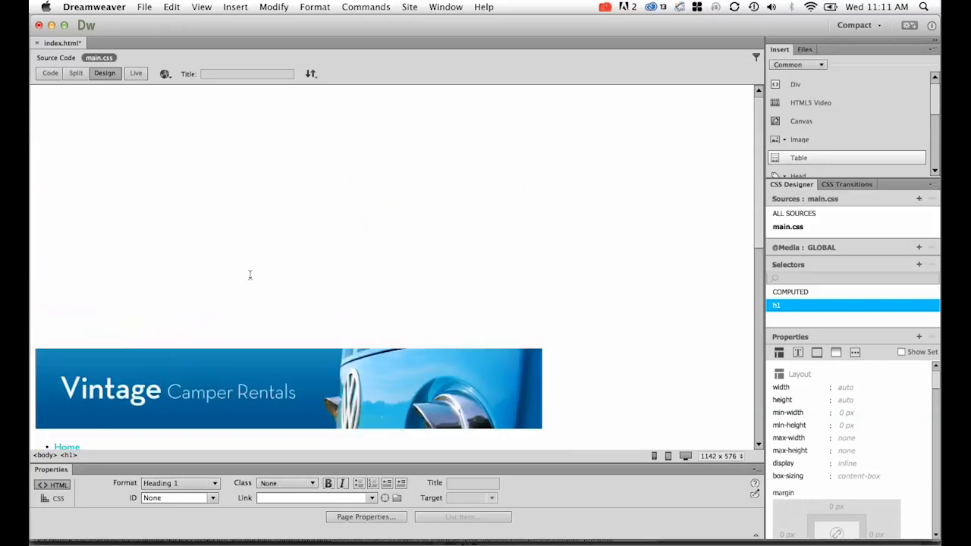
mouse_move(334, 250)
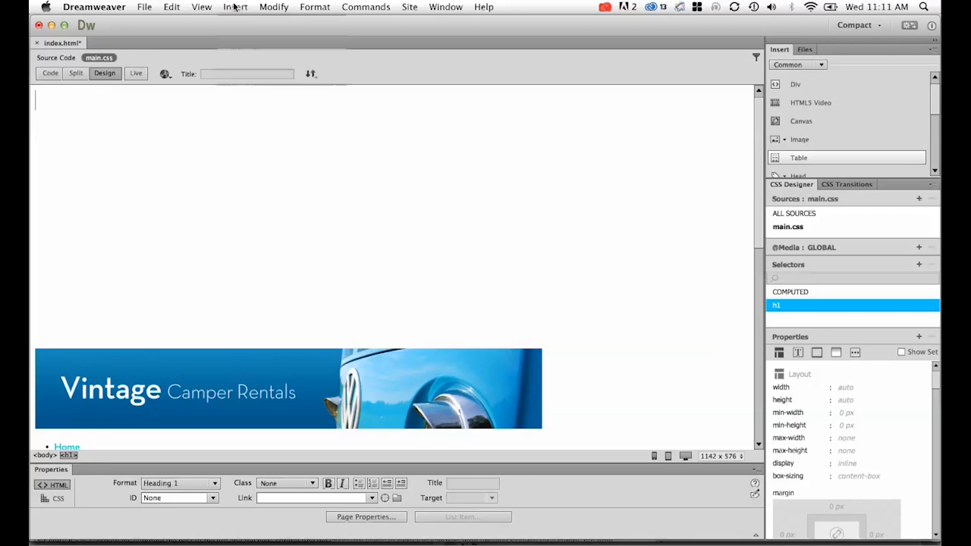
Step: Insert a div with the ID 'container' at the top of the page, above the banner
click(233, 7)
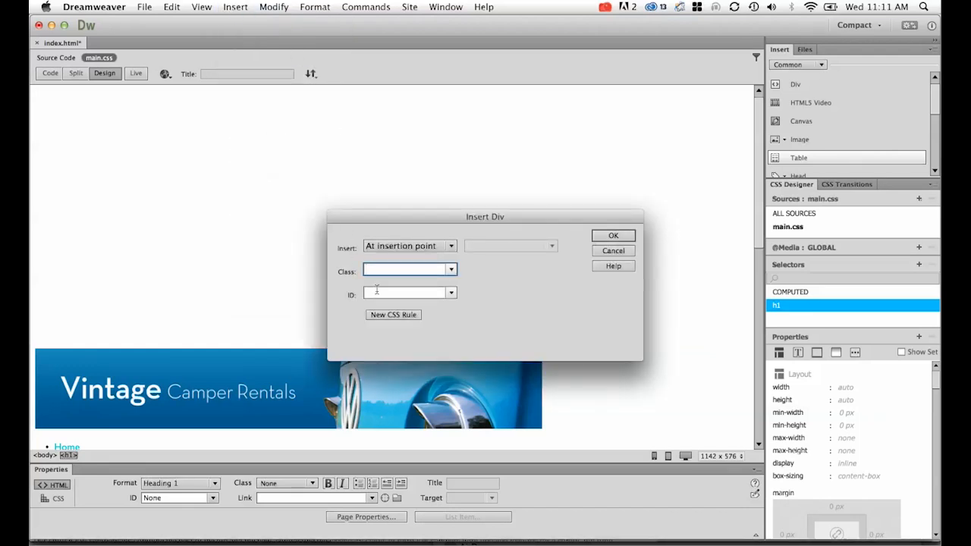
click(403, 292)
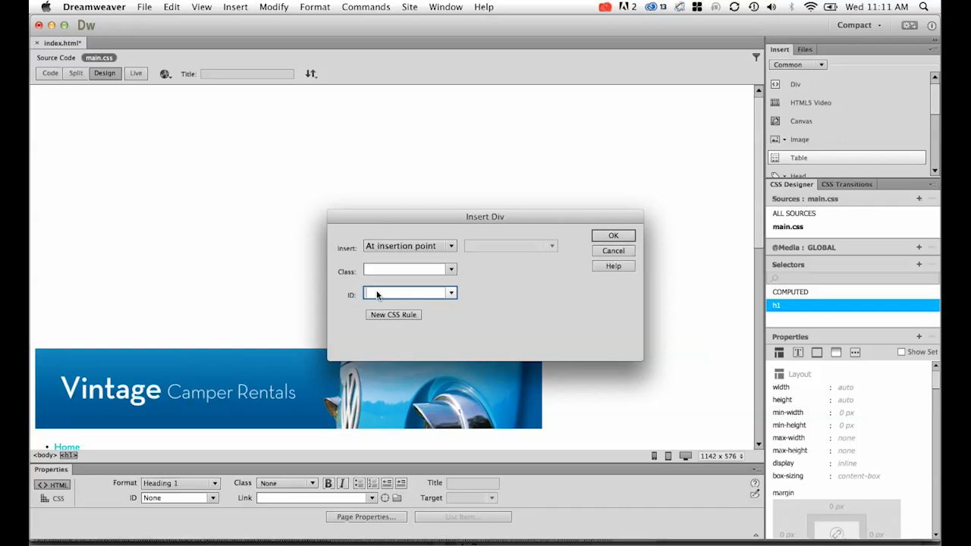
text(container)
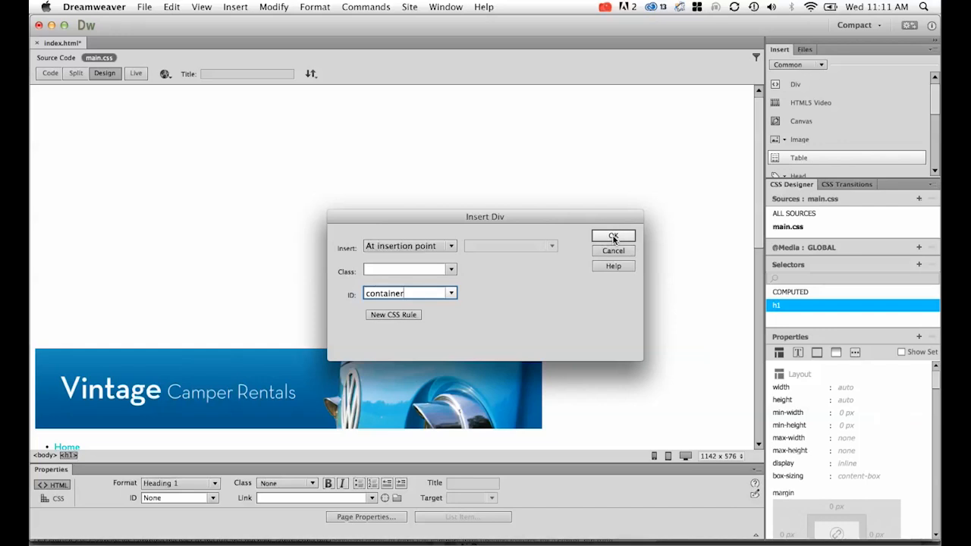
click(613, 236)
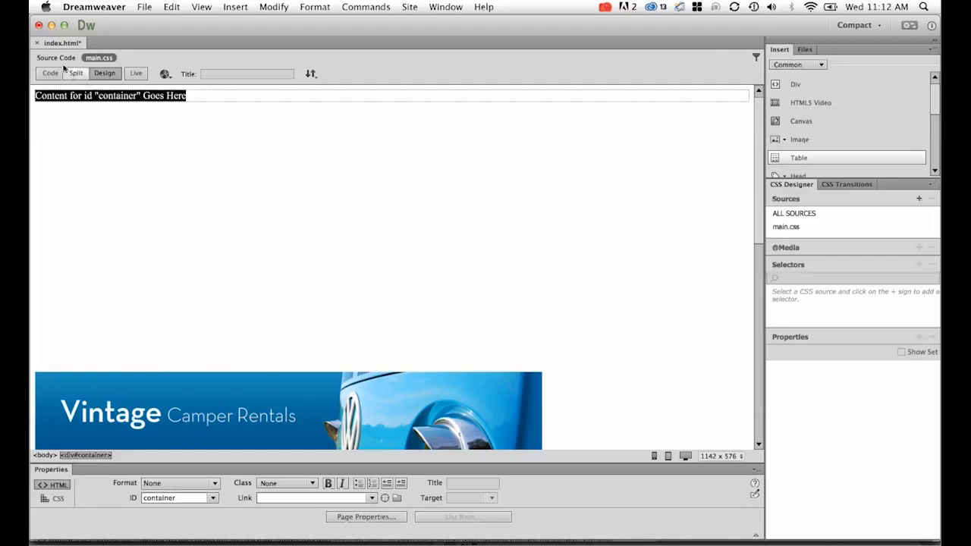
click(76, 73)
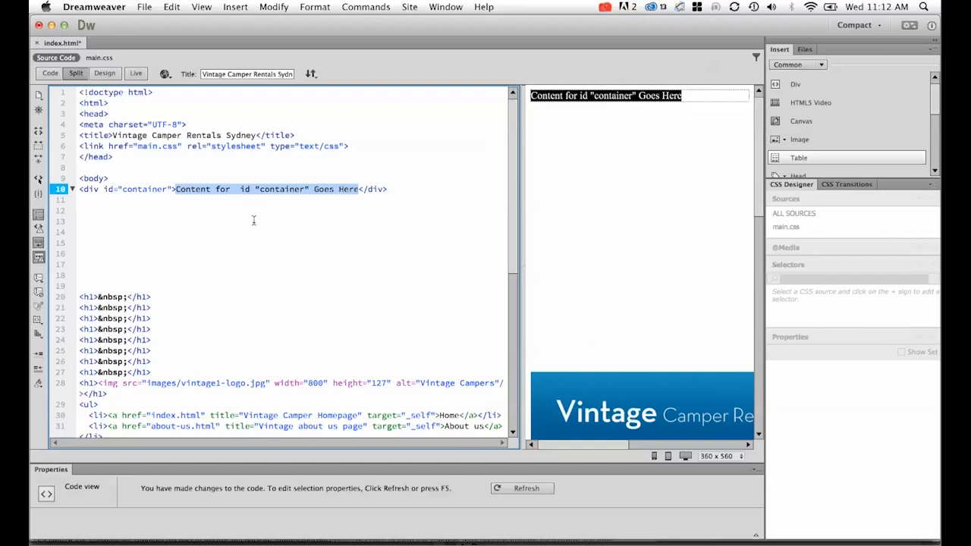
mouse_move(202, 214)
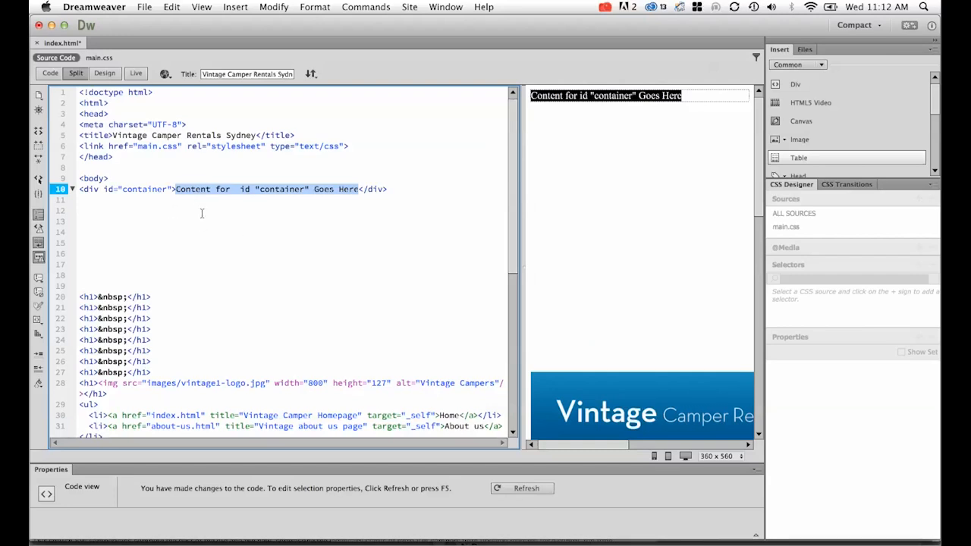
click(105, 73)
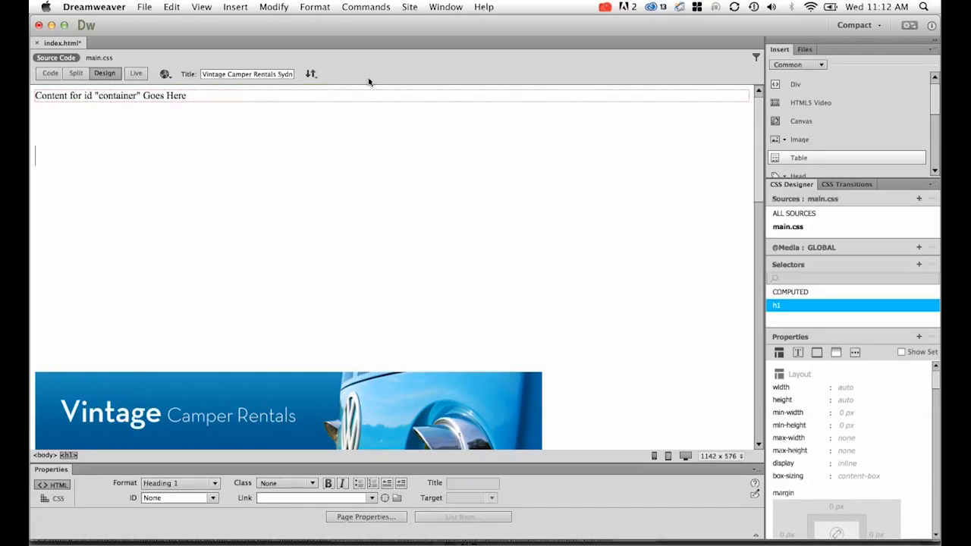
mouse_move(789, 227)
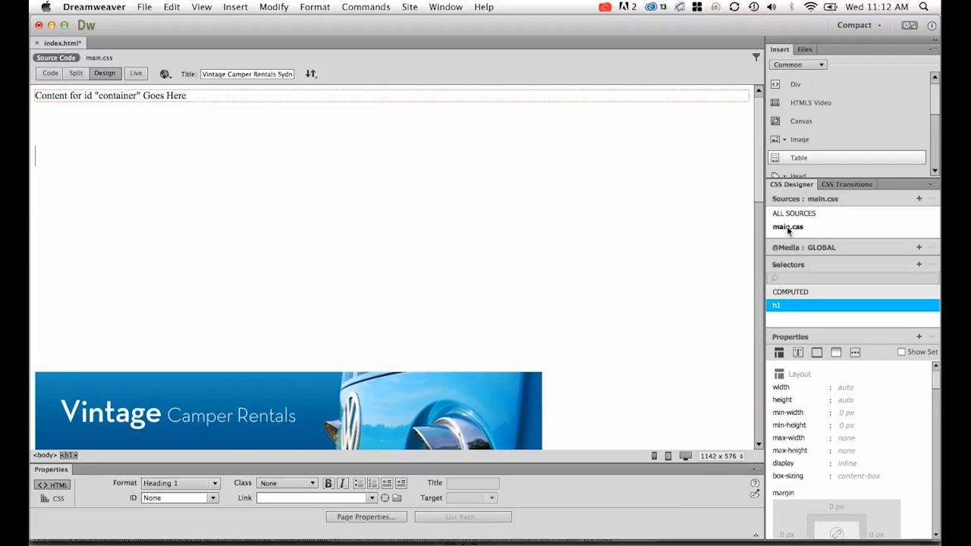
Step: Add a new #container selector to the main.css stylesheet in CSS Designer
click(788, 227)
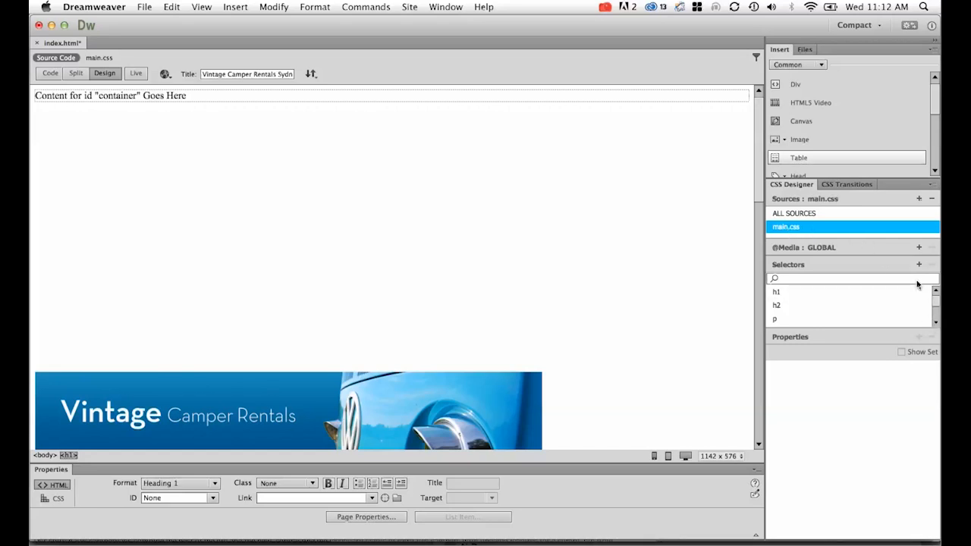
click(919, 265)
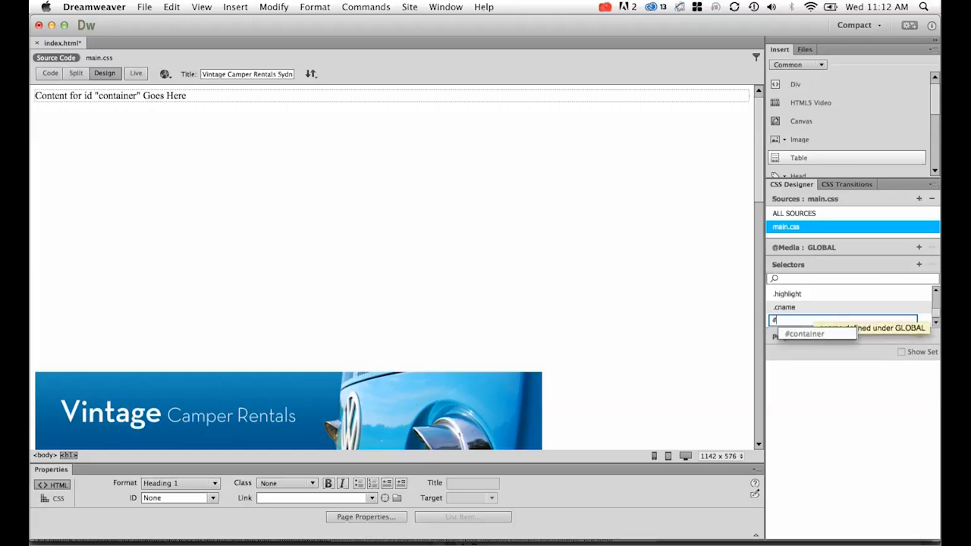
text(#container)
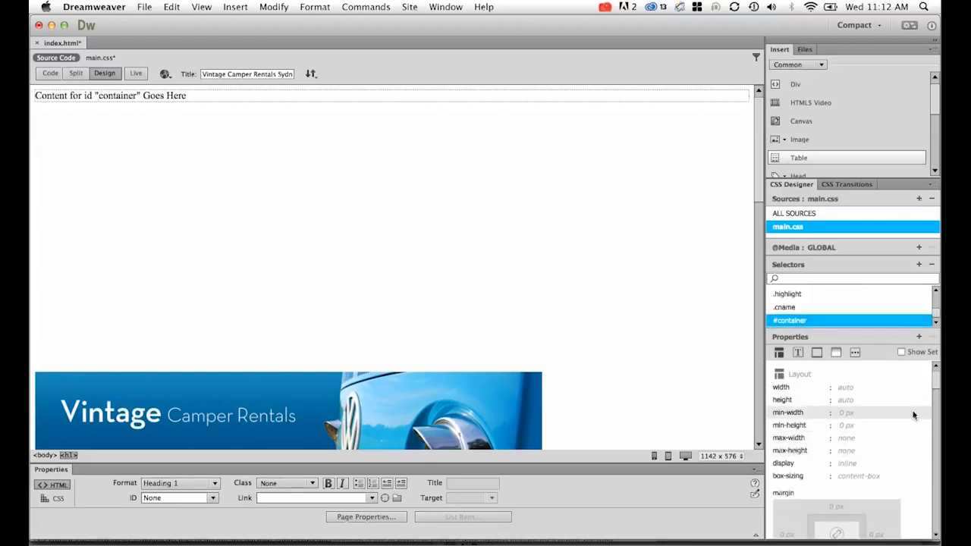
mouse_move(781, 388)
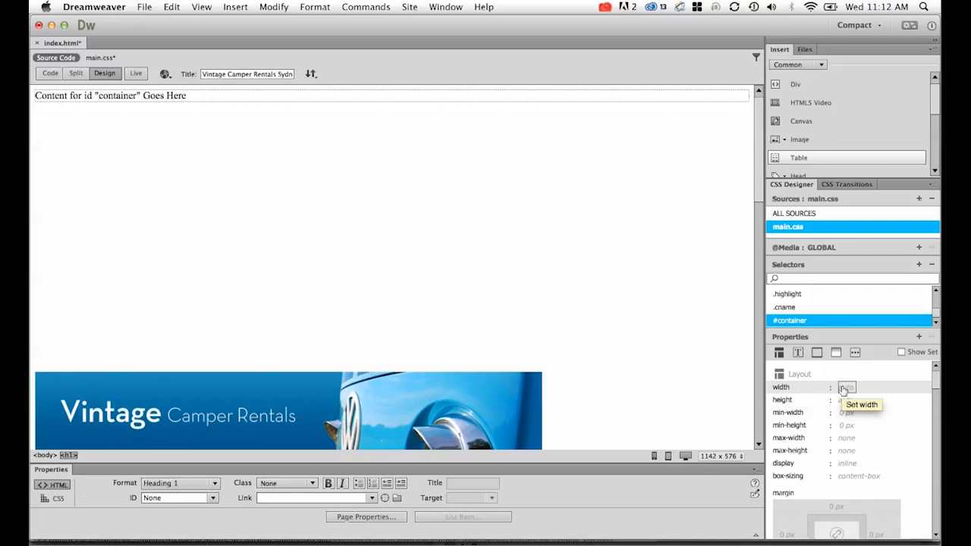
Step: Set the #container width to 1024px
click(847, 387)
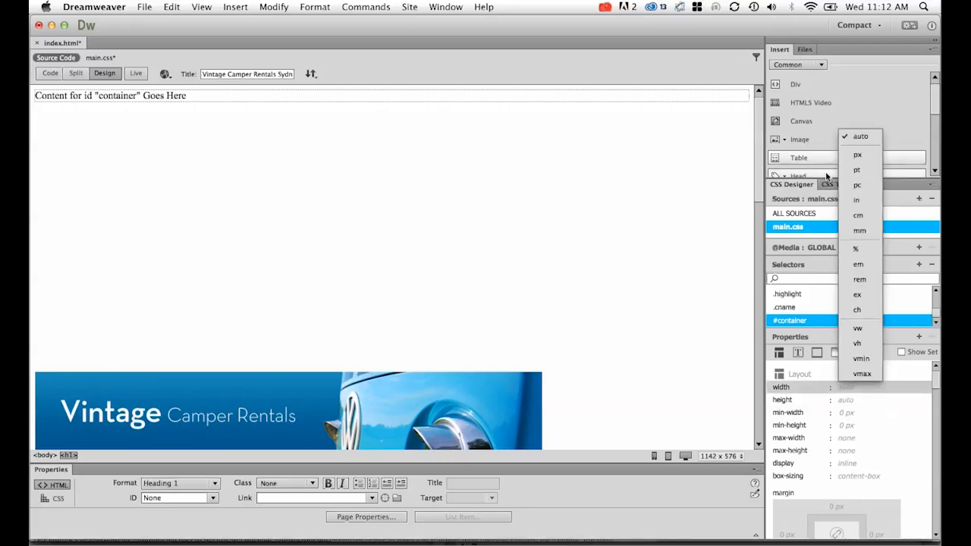
click(857, 155)
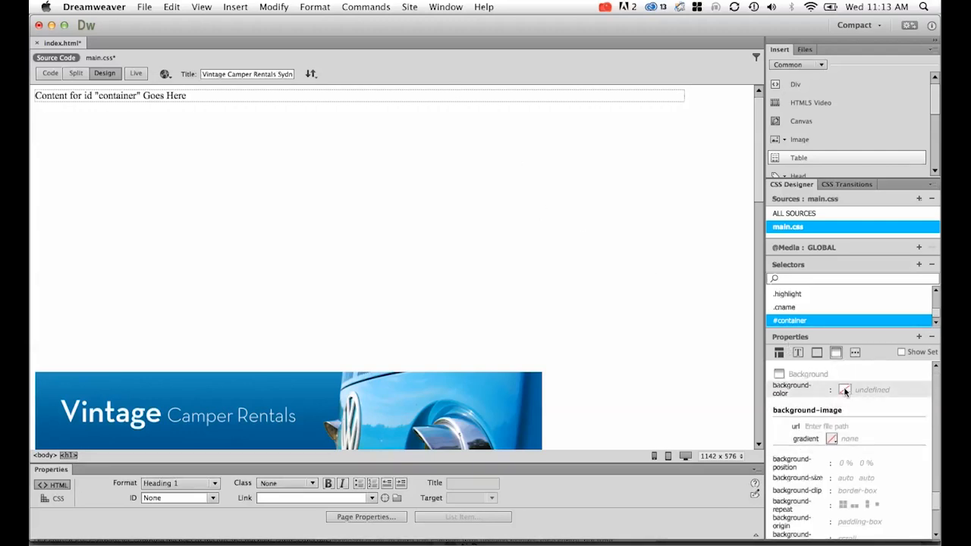
Step: Set the #container background-color to a grey rgba value
click(849, 390)
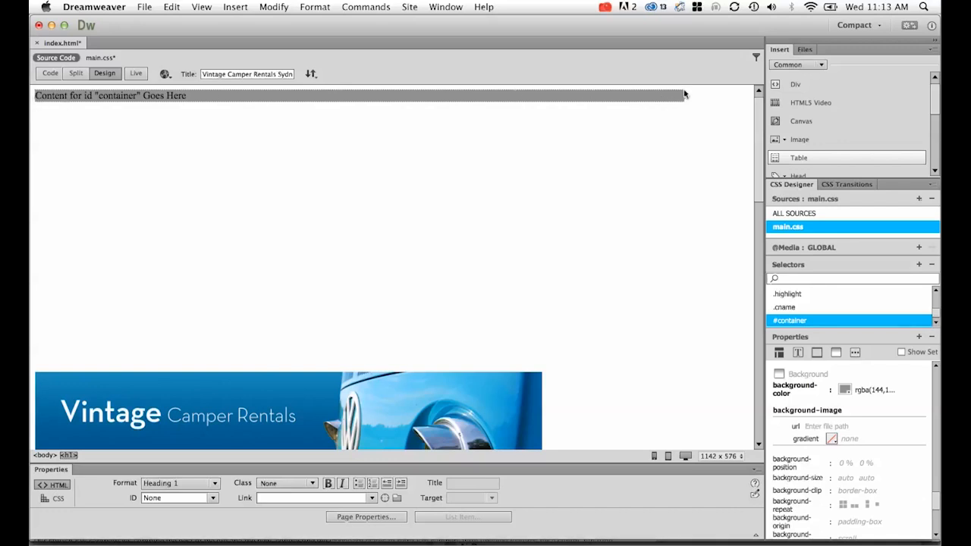
mouse_move(685, 126)
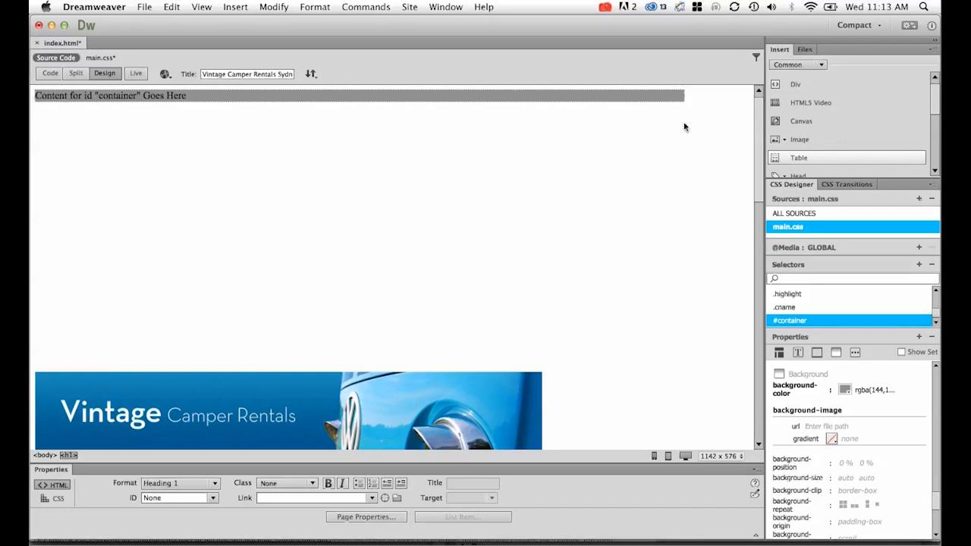
mouse_move(692, 111)
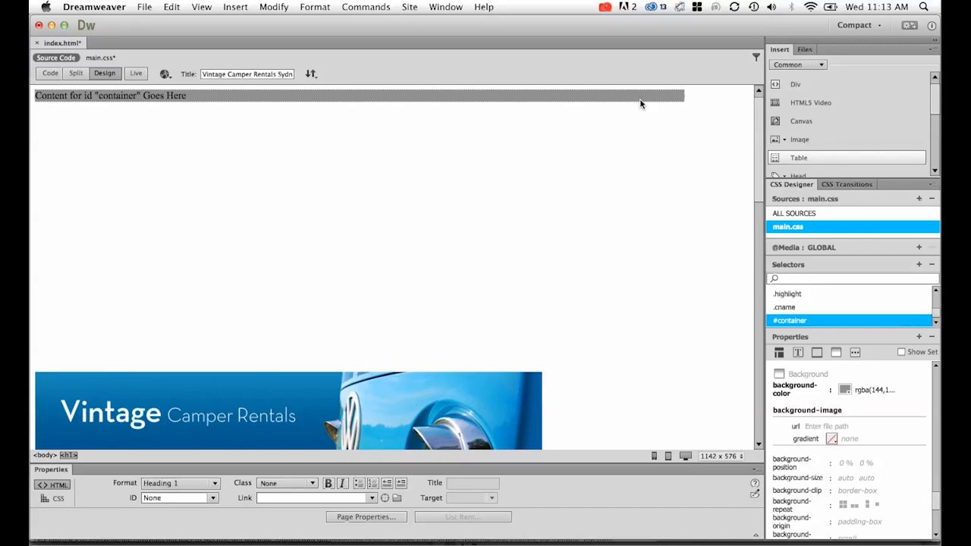
mouse_move(408, 150)
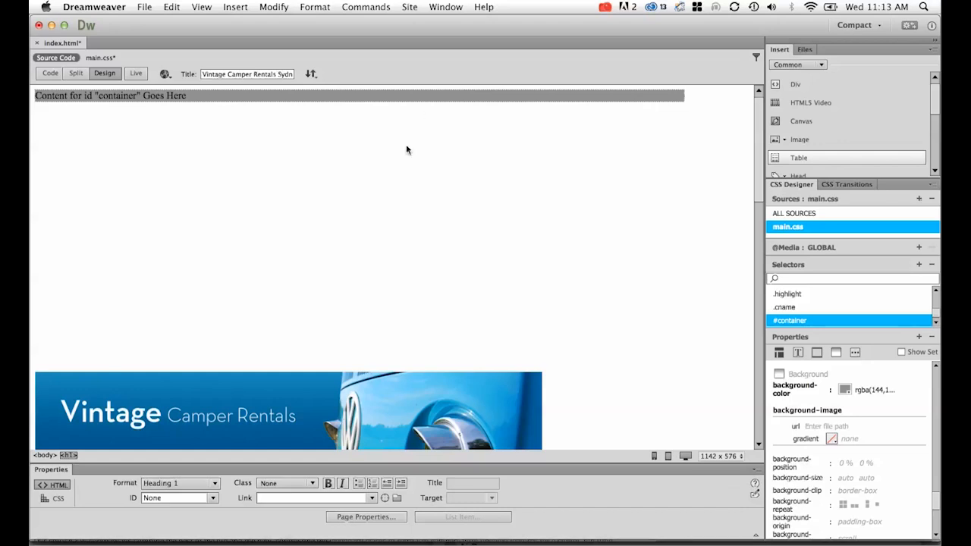
mouse_move(253, 94)
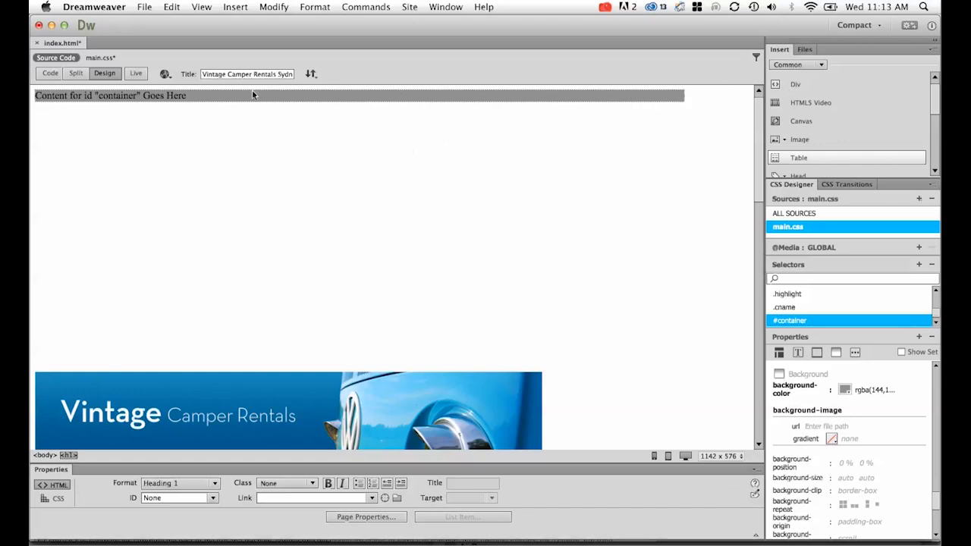
mouse_move(326, 171)
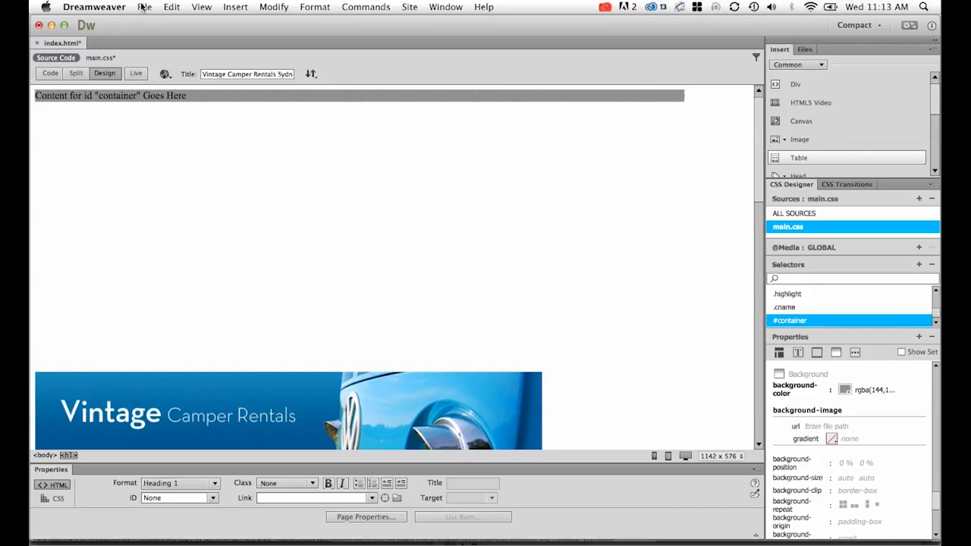
click(144, 8)
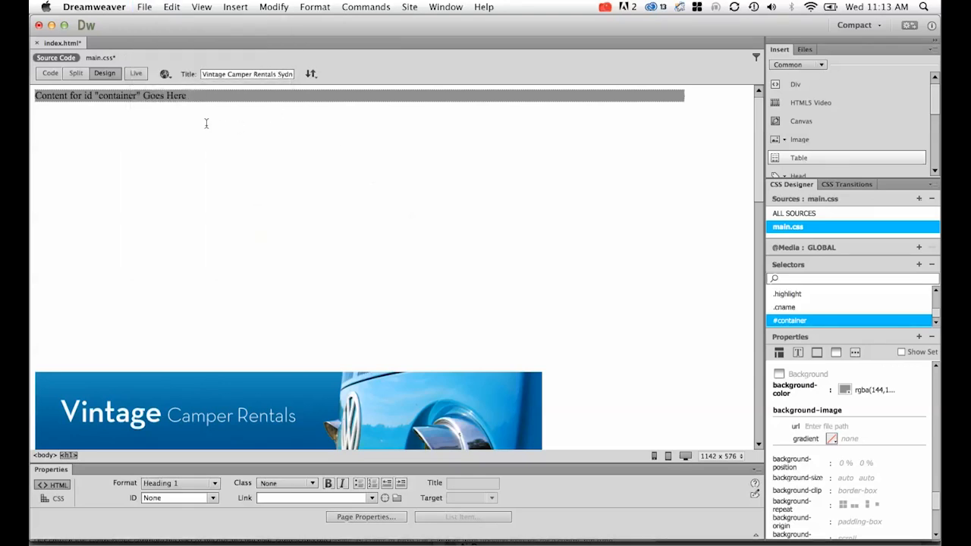
Step: Save all files and preview the page in Google Chrome
click(142, 7)
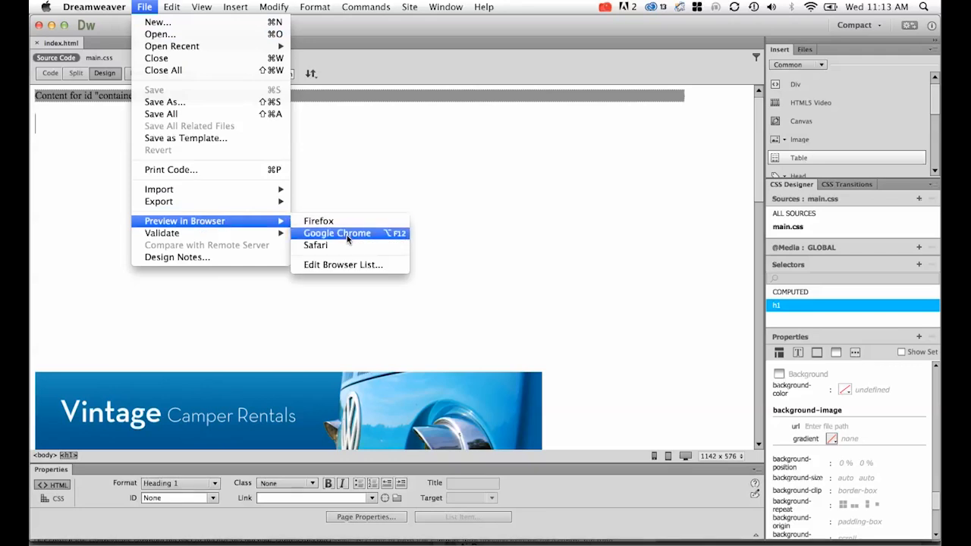
click(337, 233)
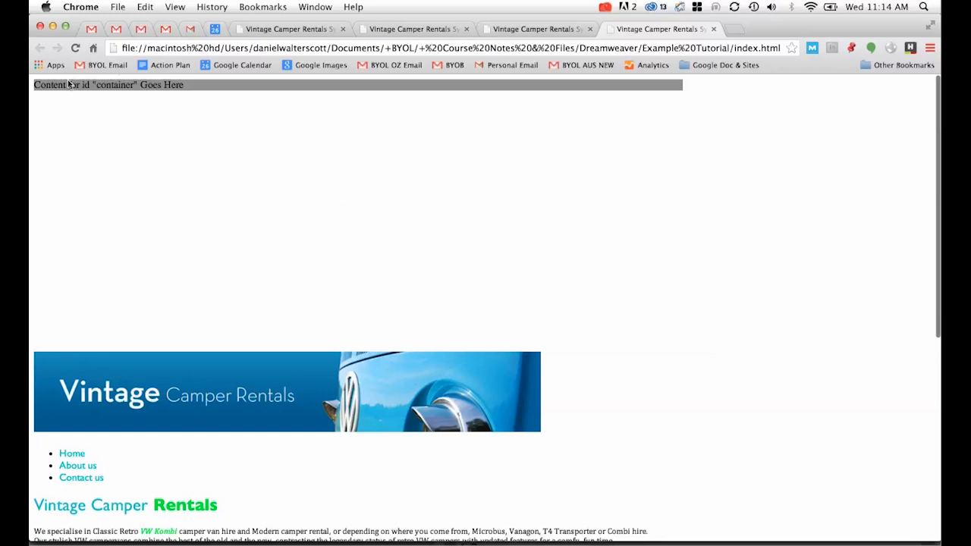
mouse_move(654, 99)
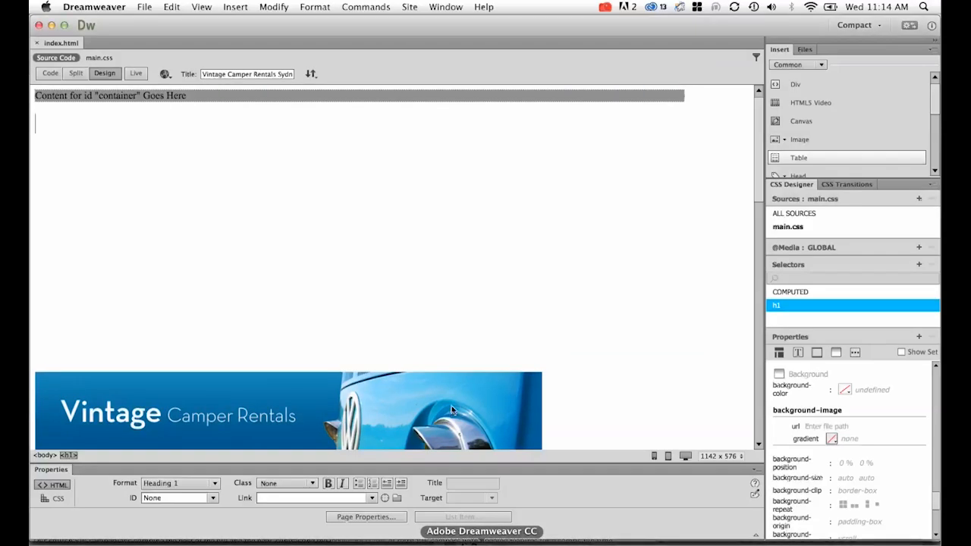
mouse_move(746, 264)
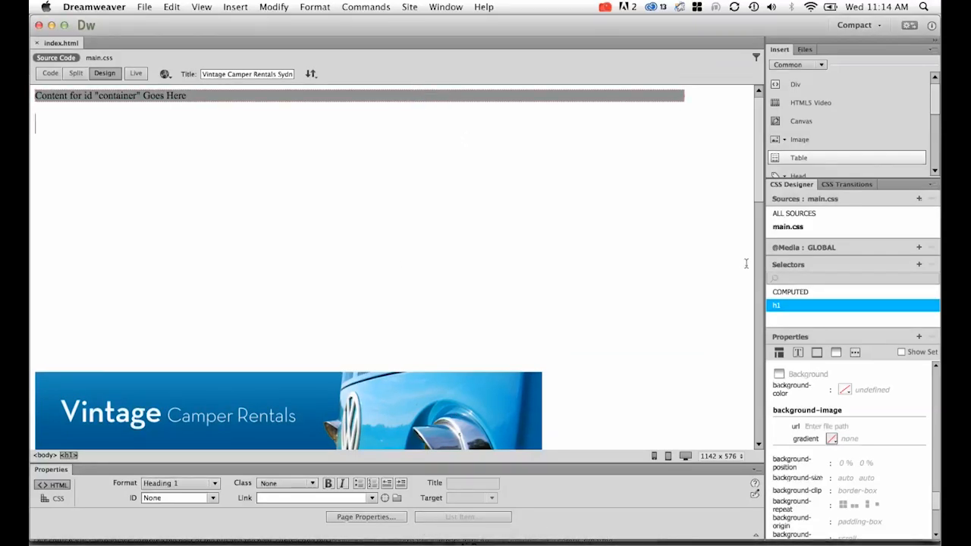
Step: Select the #container rule under main.css to show its 1024px width
click(787, 227)
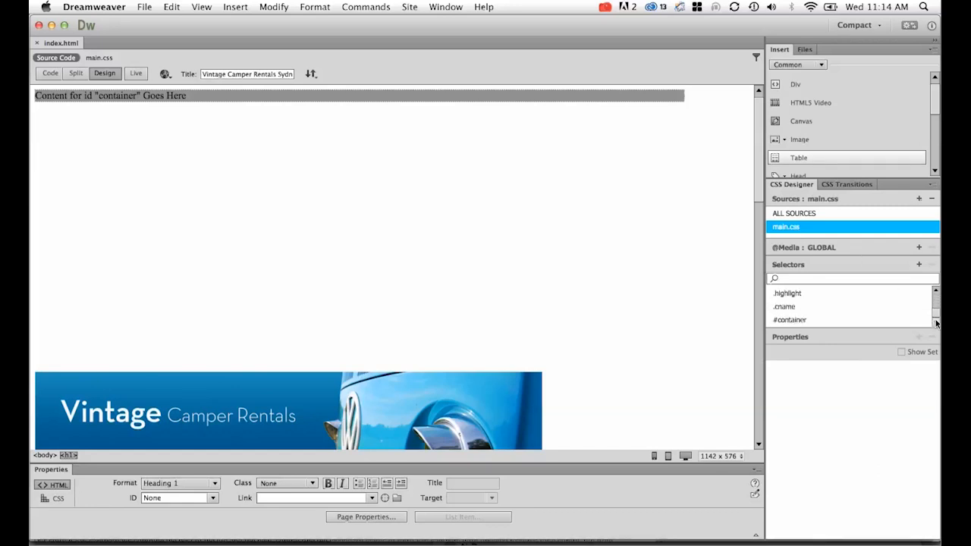
click(791, 320)
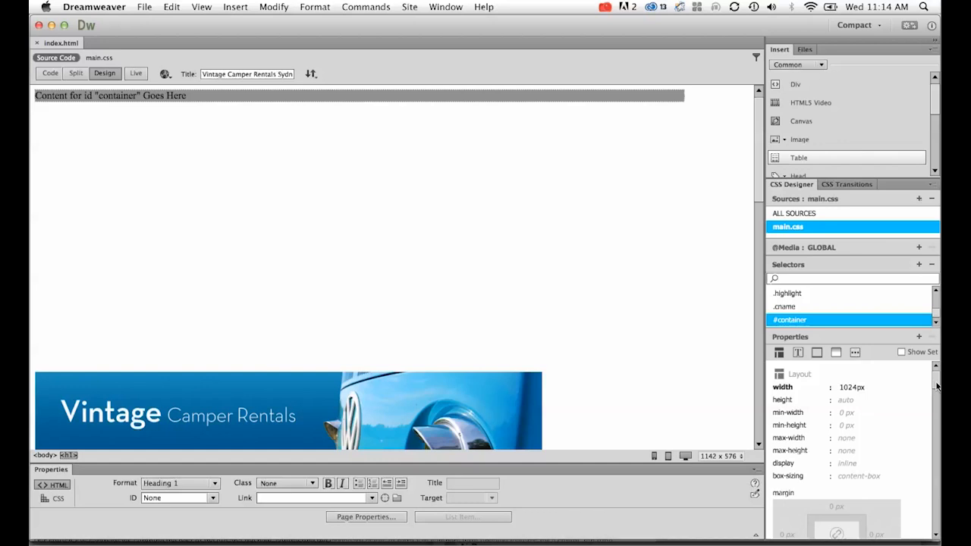
Step: Set the #container margin-left to auto and position to relative
scroll(down, 3)
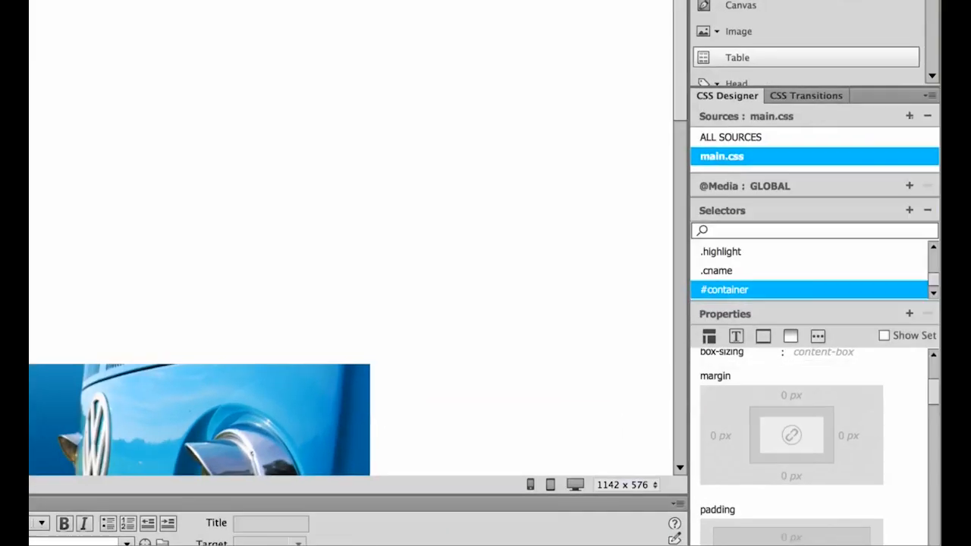
mouse_move(725, 446)
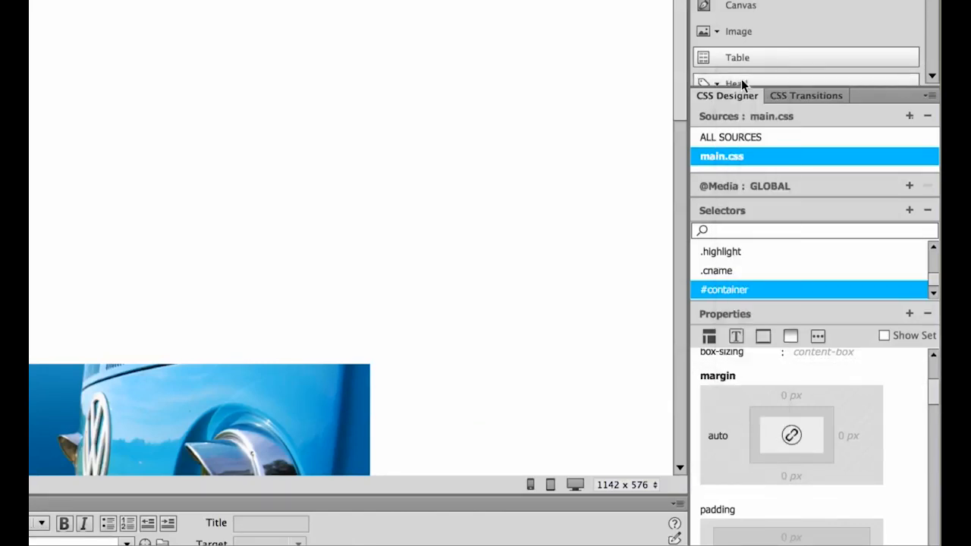
click(855, 435)
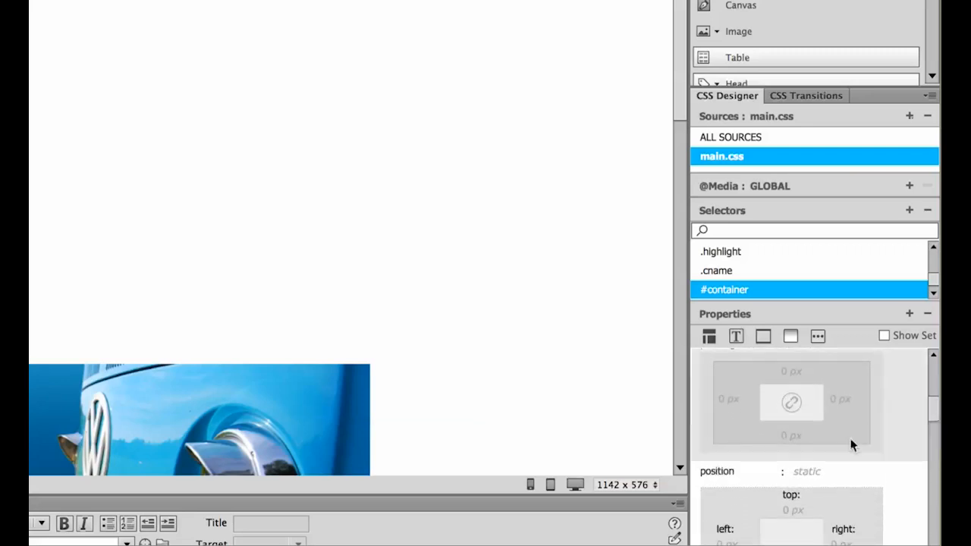
click(814, 472)
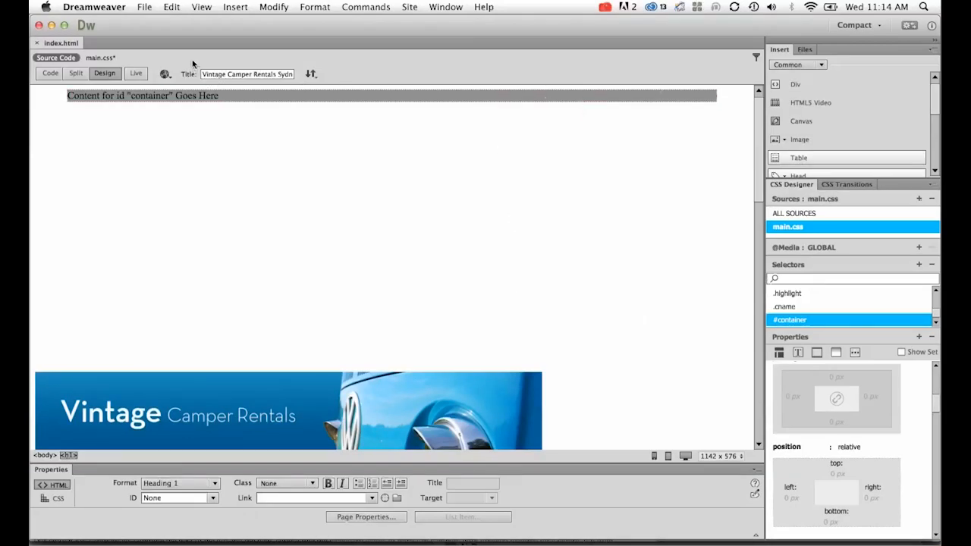
click(141, 7)
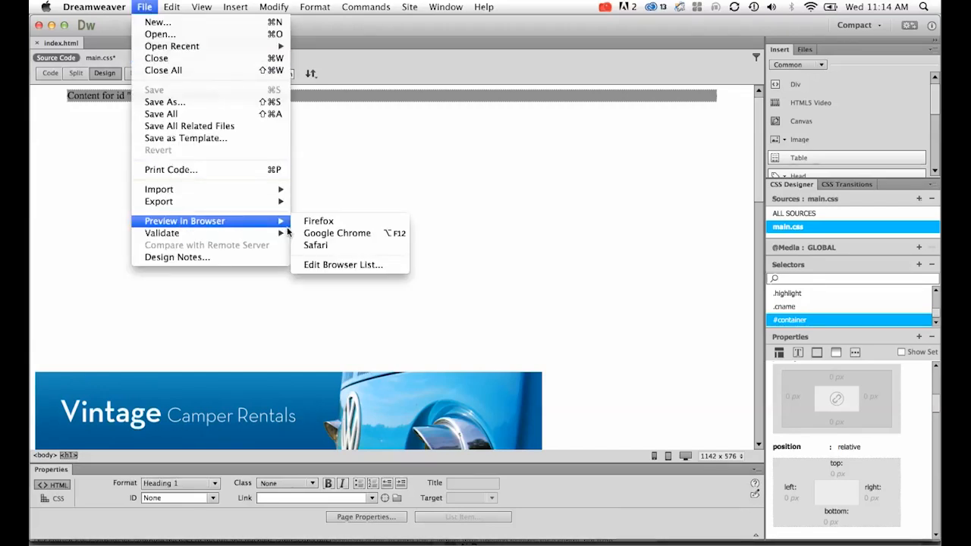
mouse_move(337, 233)
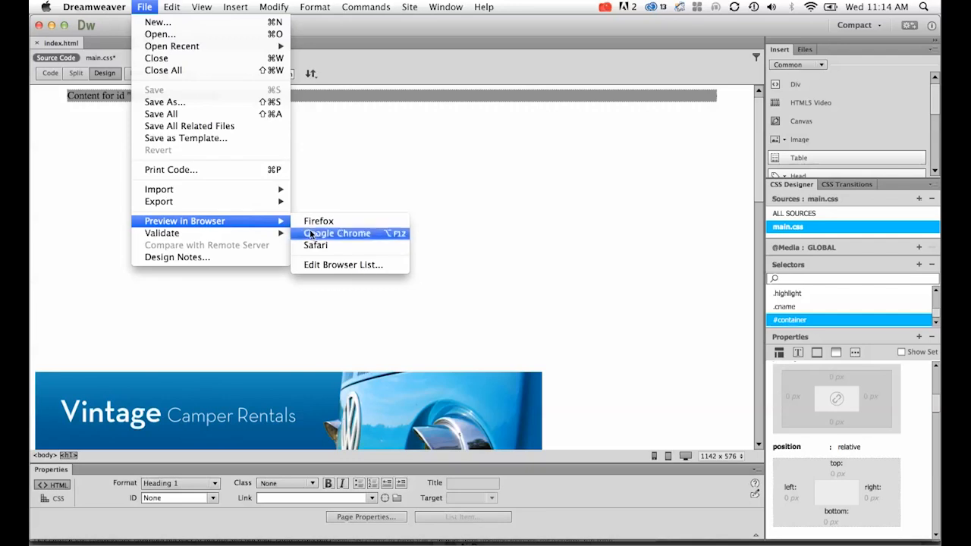
Step: Preview the updated page with the centered grey container in Google Chrome
click(338, 233)
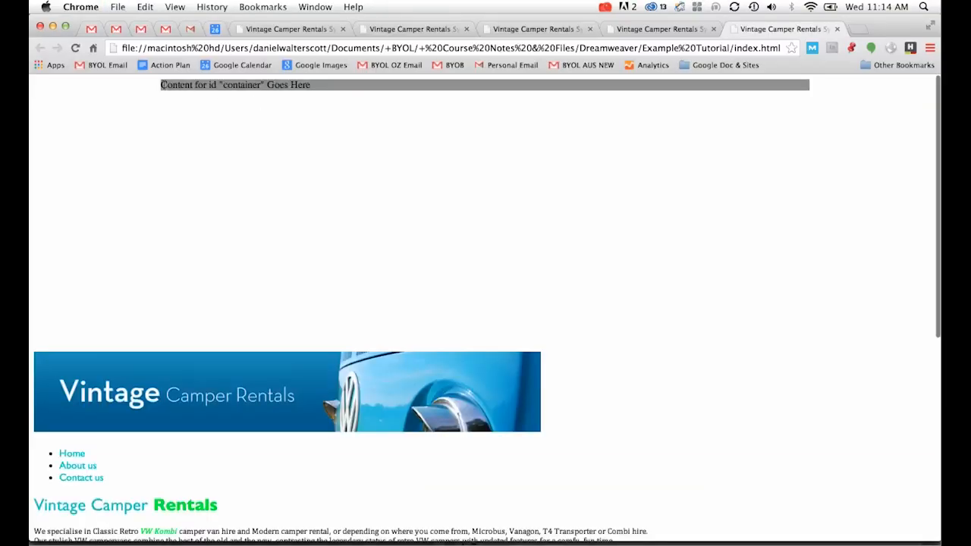
mouse_move(880, 473)
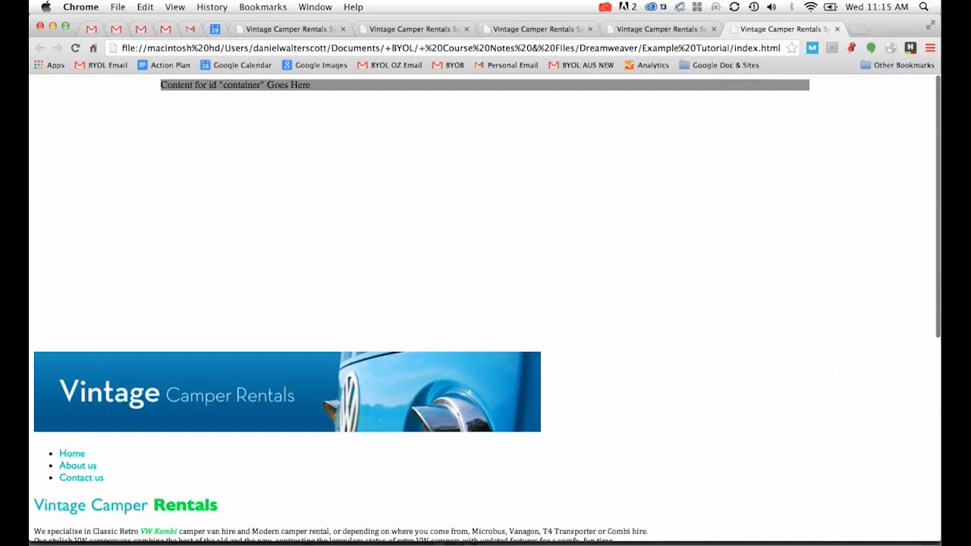
mouse_move(386, 488)
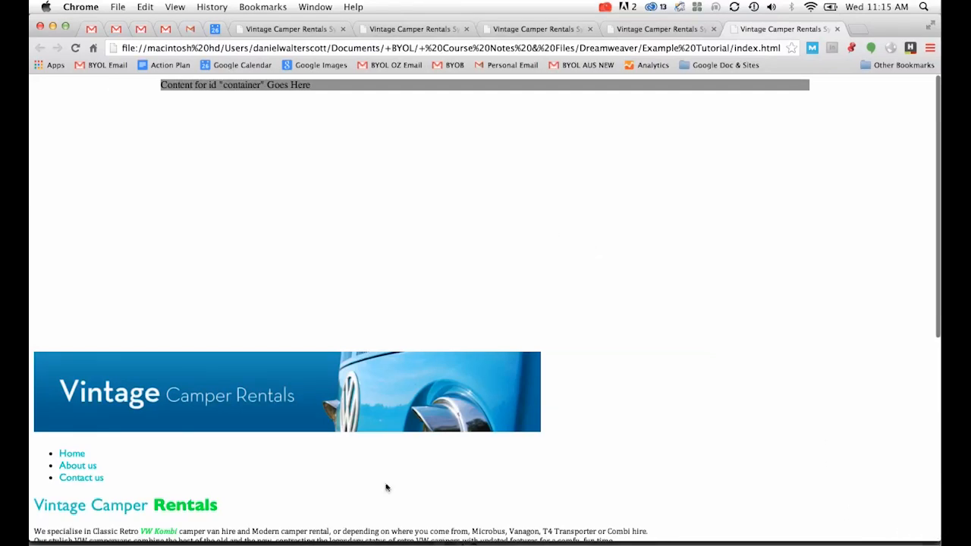